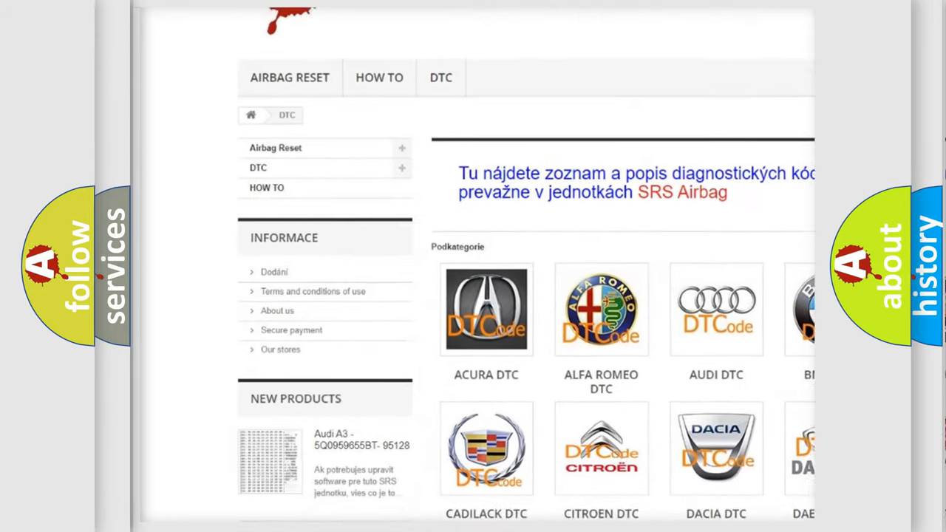
# Choose Lexus from the DTC category grid and browse its list of airbag trouble codes
pyautogui.scroll(-3)
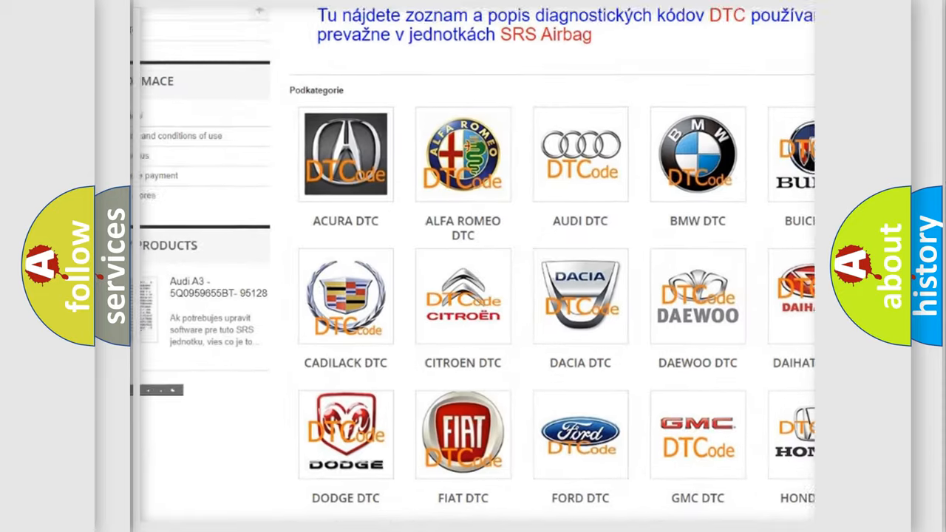
pyautogui.scroll(-3)
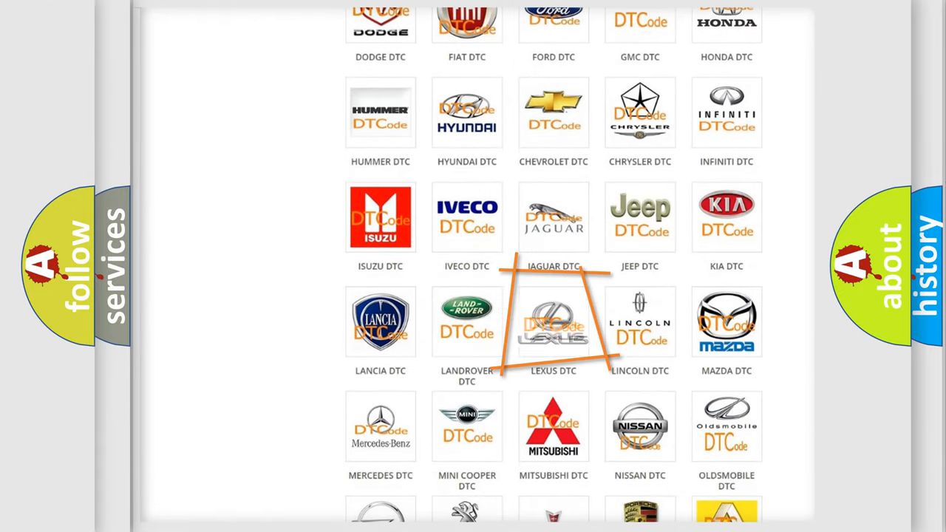
pyautogui.click(552, 324)
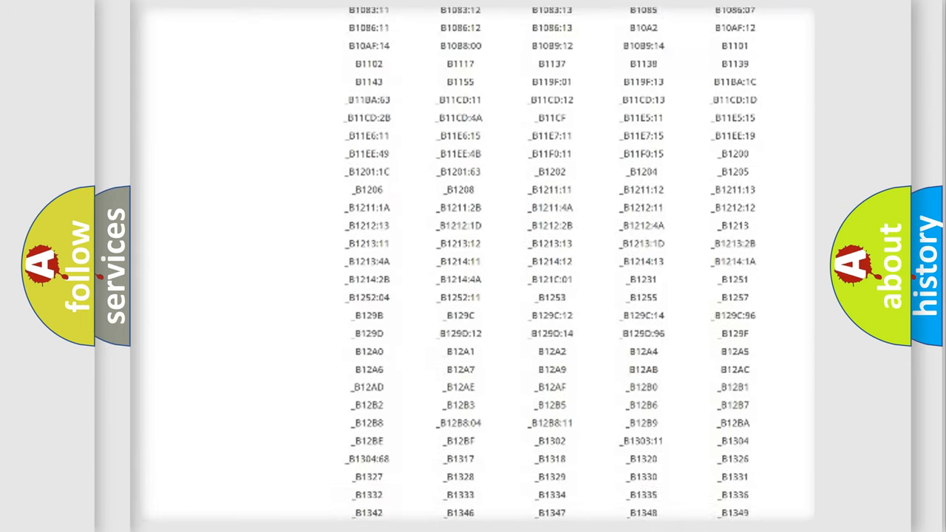
pyautogui.scroll(-3)
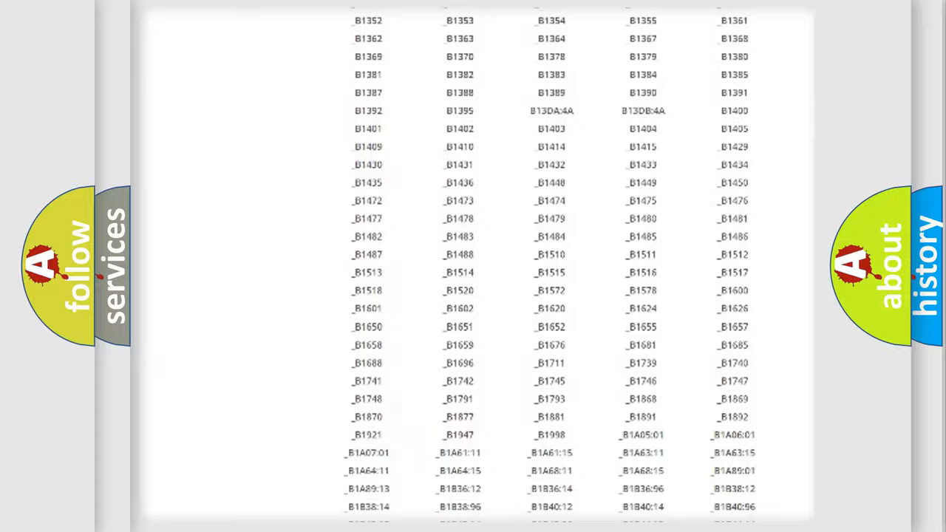